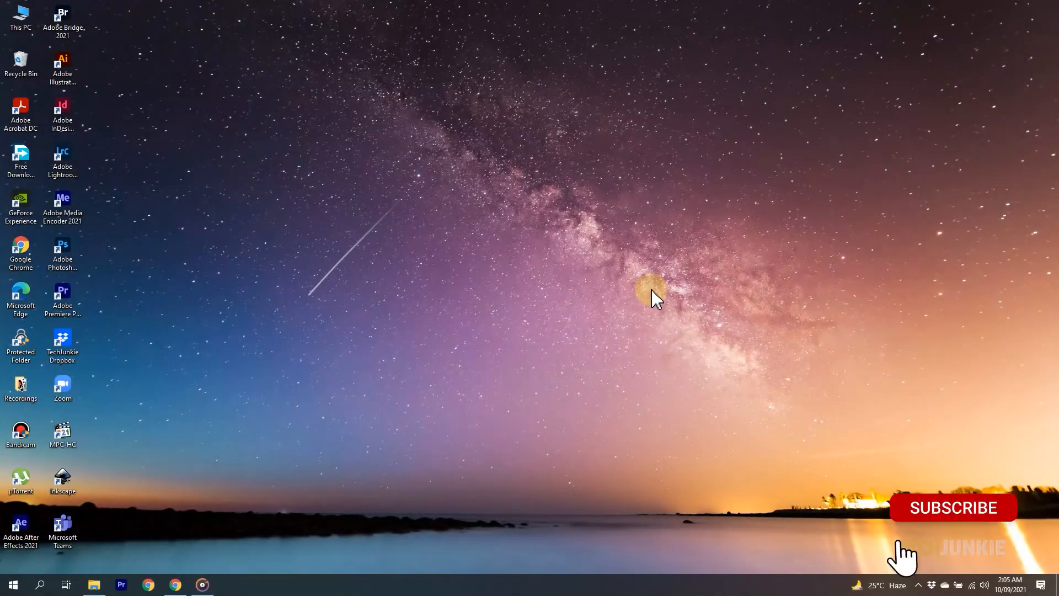
# - Search 'wifi' from Start and open the connected Soprano Family network's properties
pyautogui.click(12, 585)
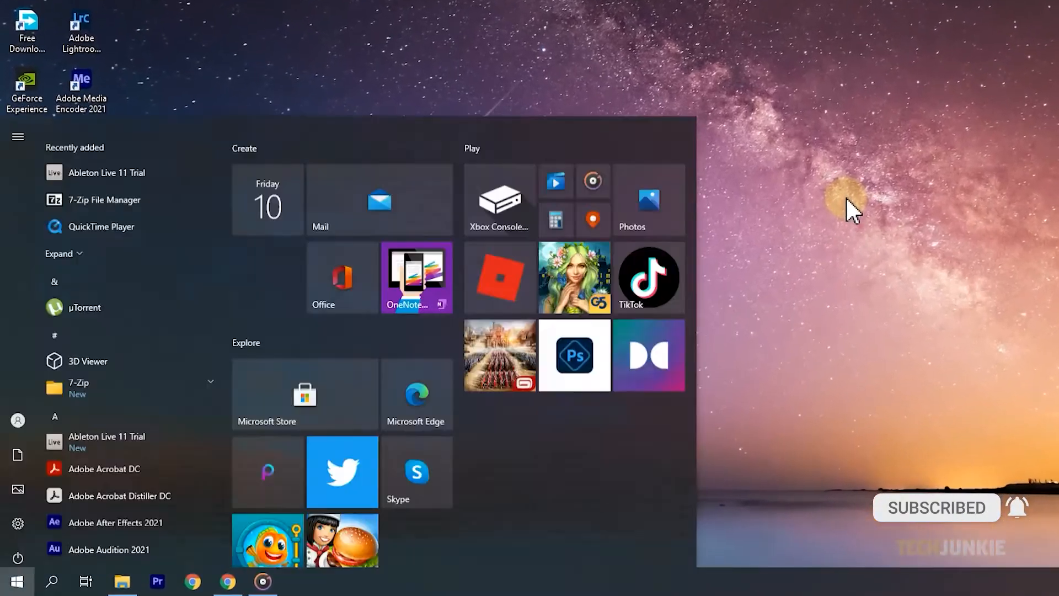
pyautogui.write('wifi')
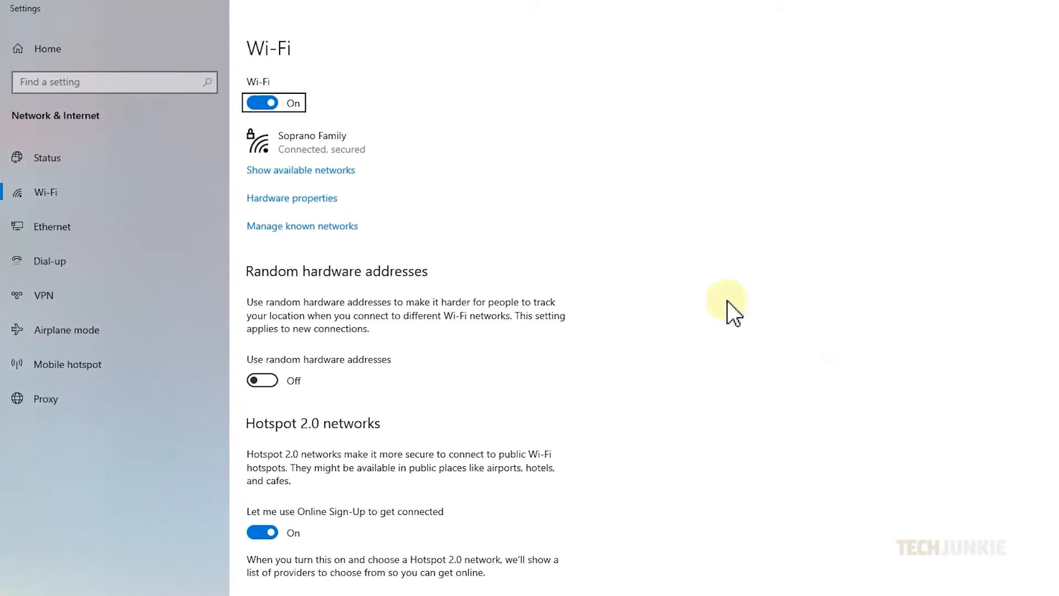
pyautogui.moveTo(405, 142)
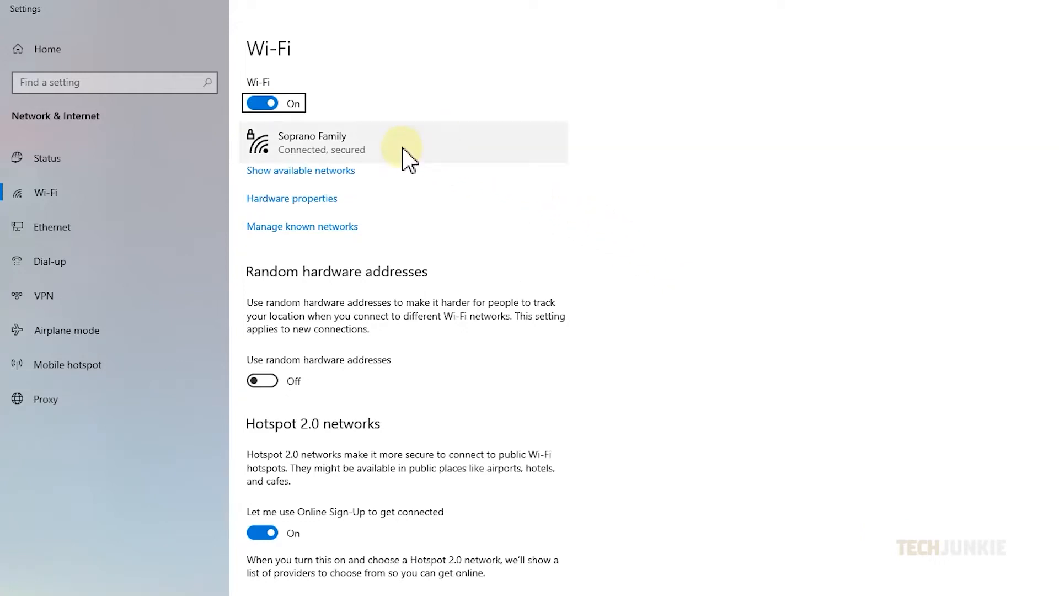
pyautogui.click(325, 142)
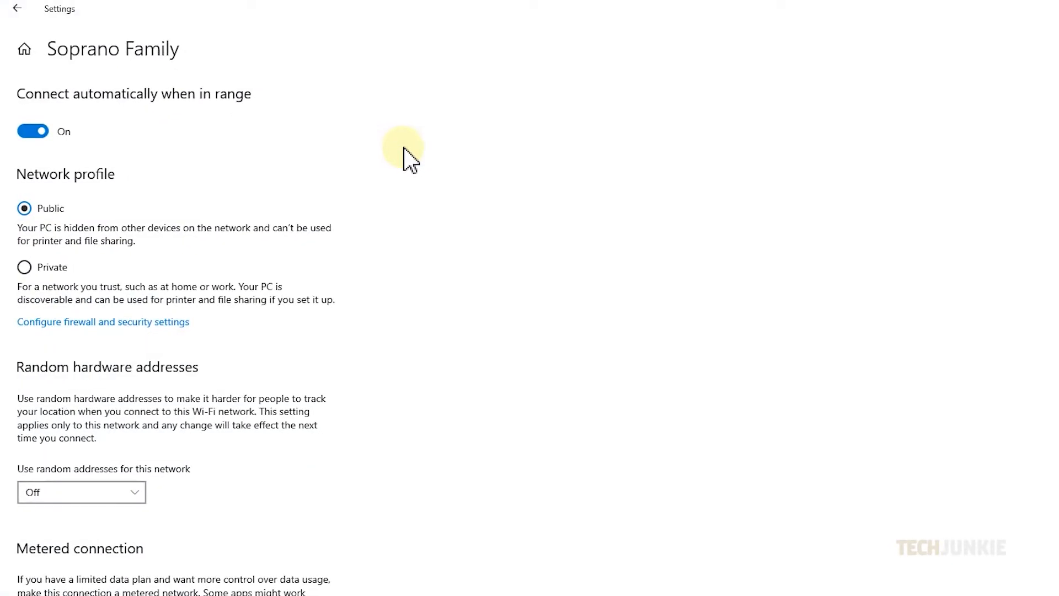
pyautogui.moveTo(408, 150)
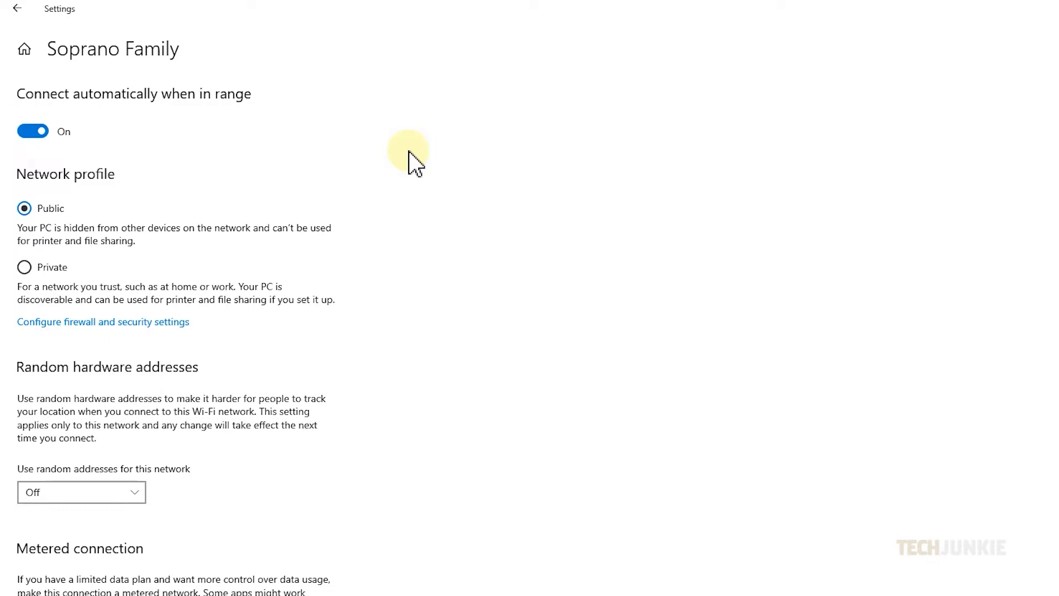
pyautogui.moveTo(339, 275)
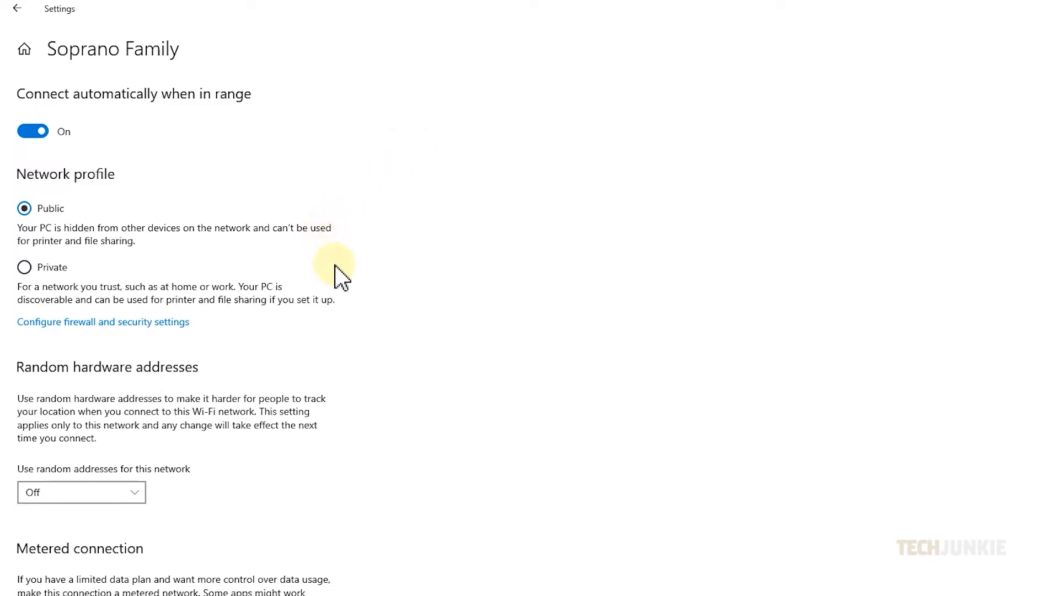
pyautogui.moveTo(225, 284)
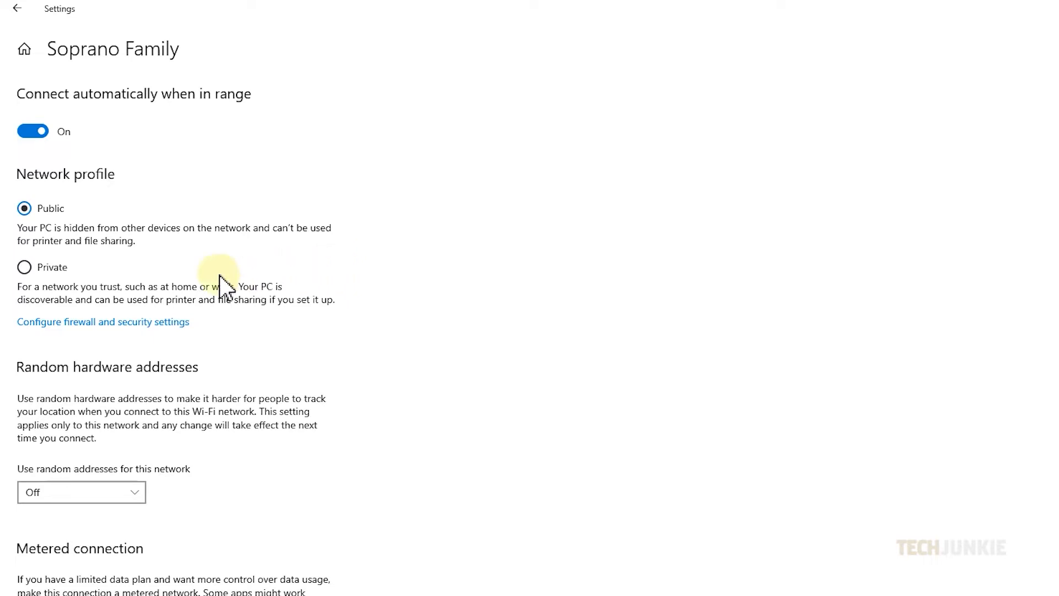
# - Select Private under Network profile for the Soprano Family network
pyautogui.click(24, 267)
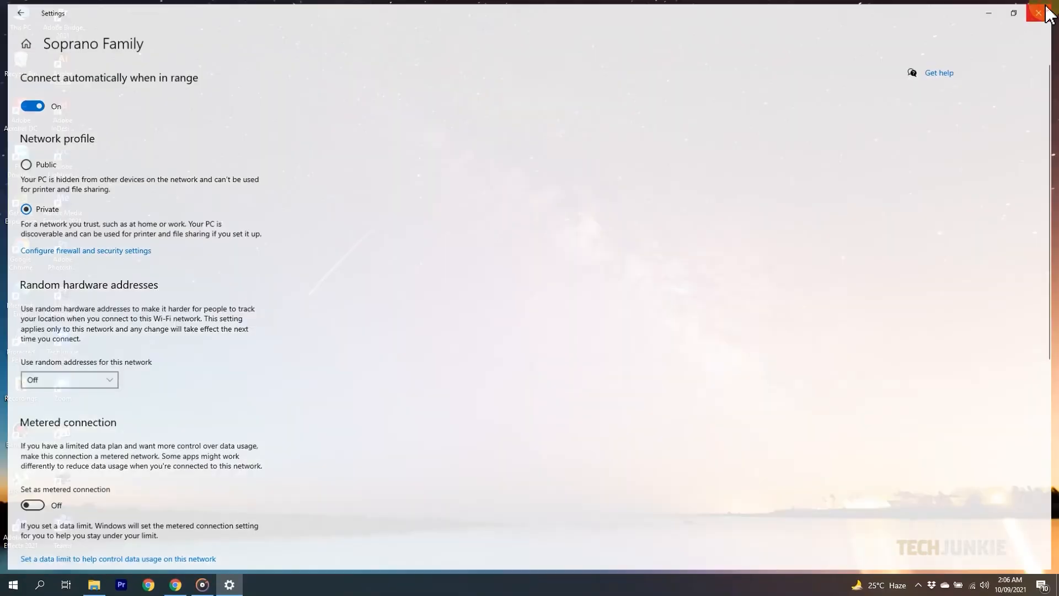
# - Close the Settings window with its top-right X button
pyautogui.click(1042, 13)
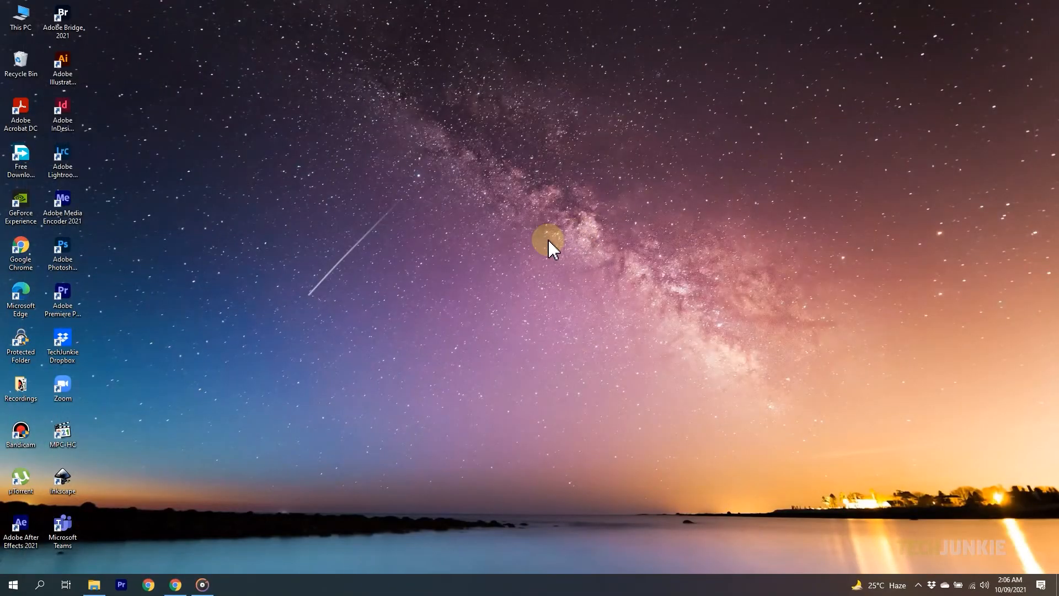